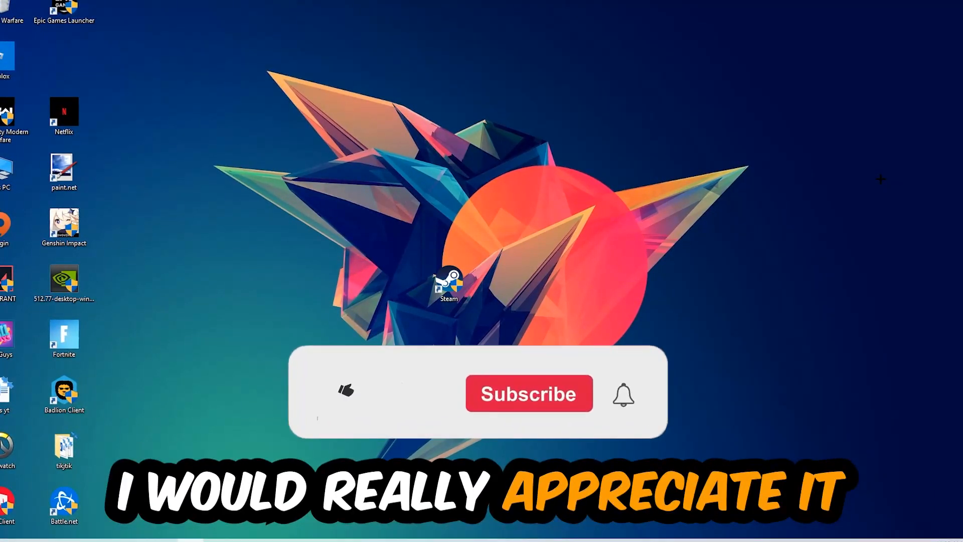
# - Bring up Task Manager, then open Display settings from the desktop right-click menu
pyautogui.click(345, 390)
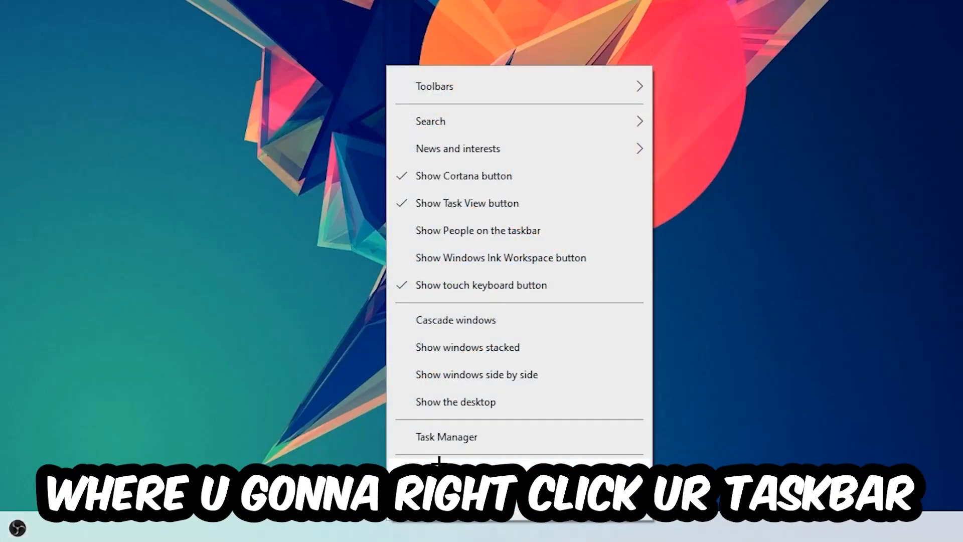
pyautogui.click(446, 437)
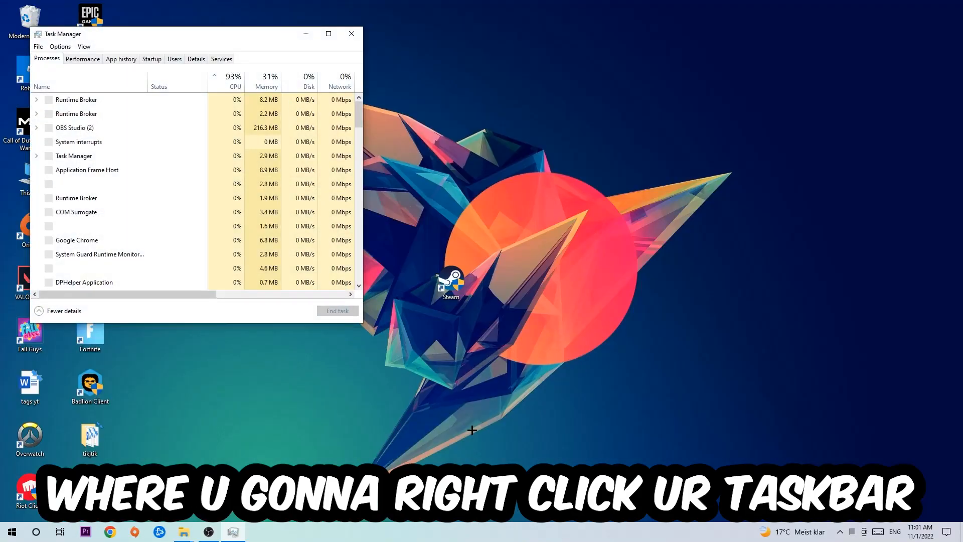
pyautogui.click(327, 34)
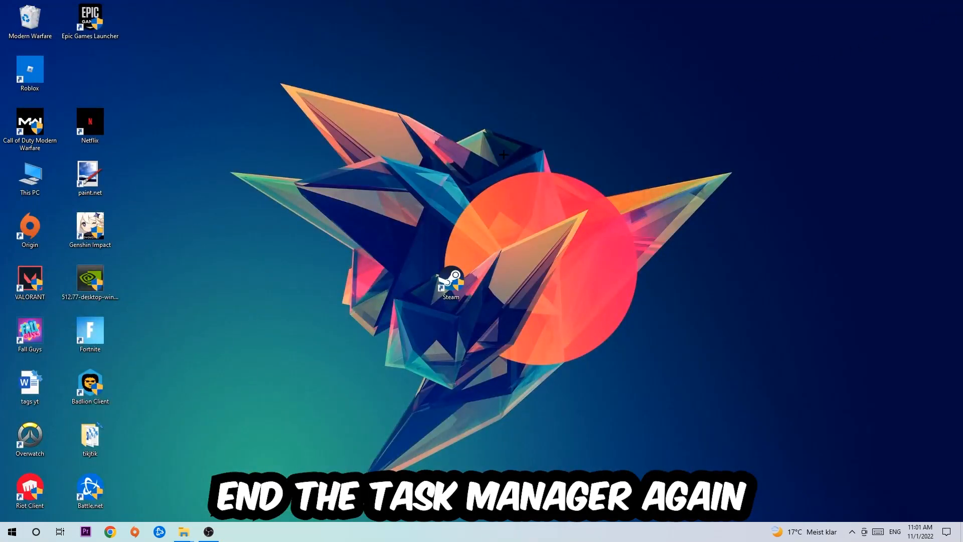
pyautogui.moveTo(573, 179)
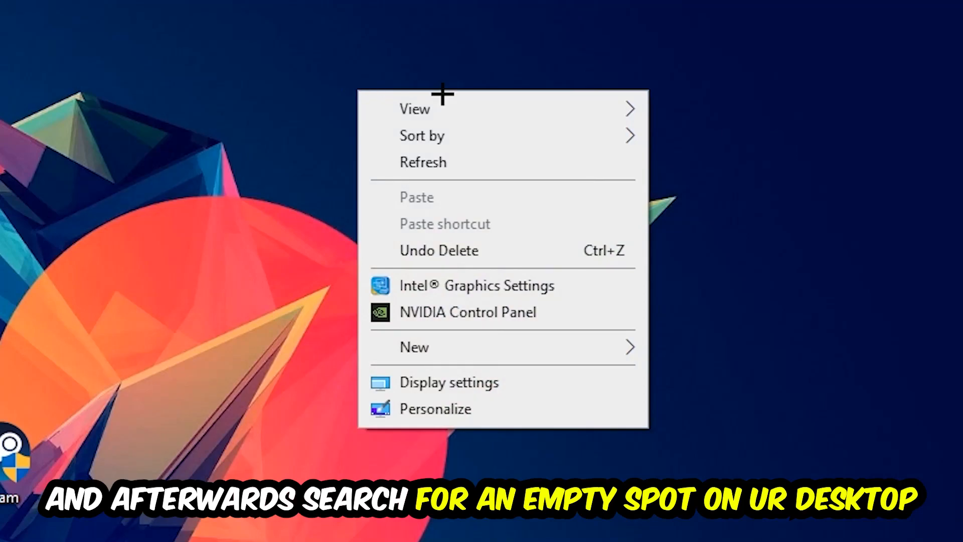
pyautogui.moveTo(414, 109)
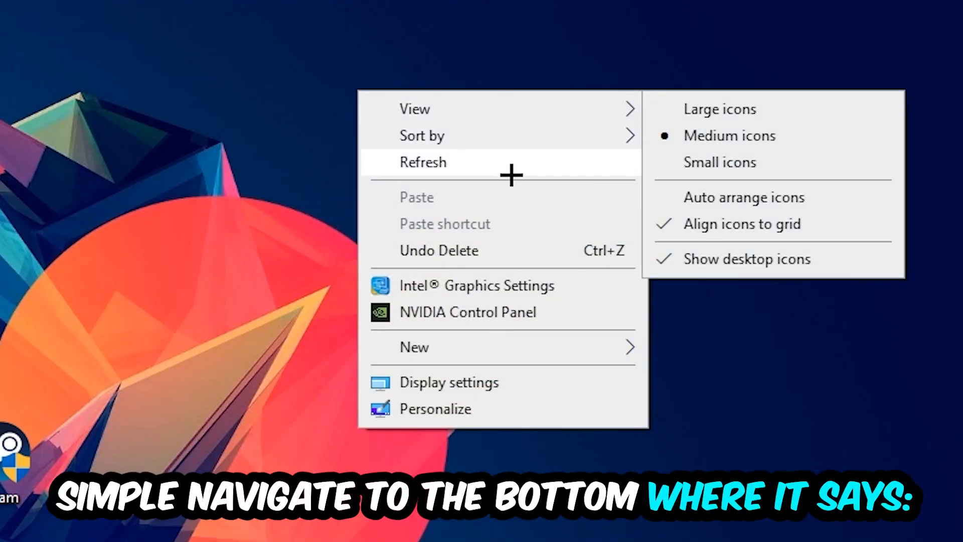
pyautogui.moveTo(478, 382)
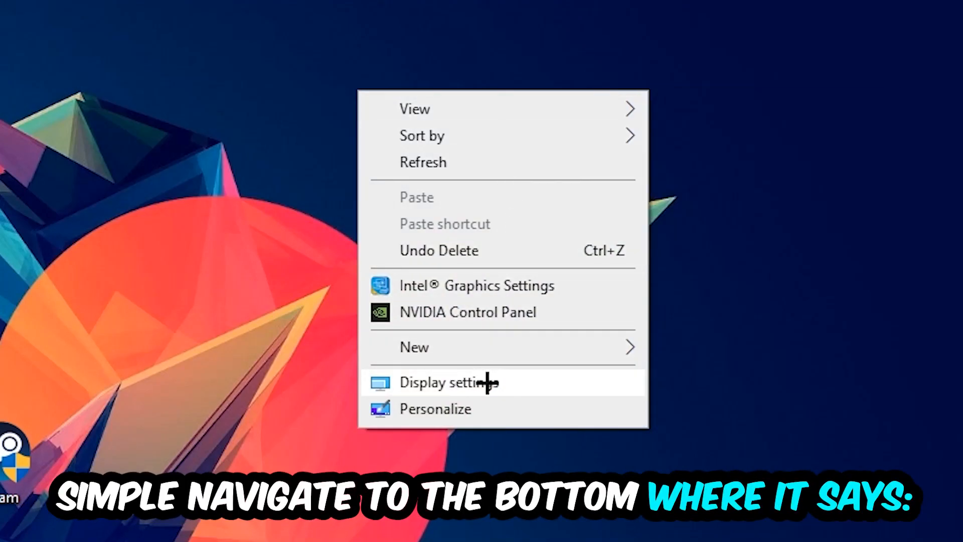
pyautogui.click(448, 382)
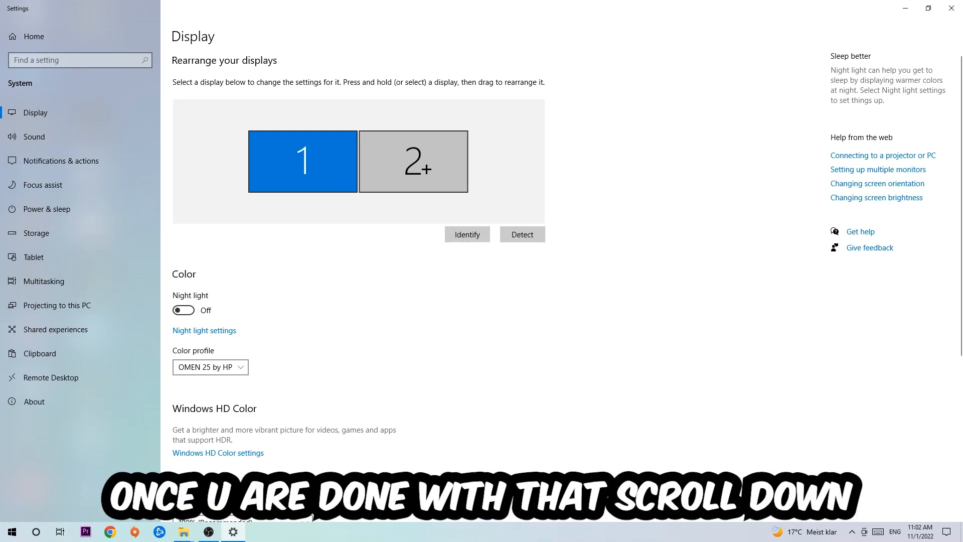
# - Scroll the Display page down to the Scale and layout options
pyautogui.scroll(-3)
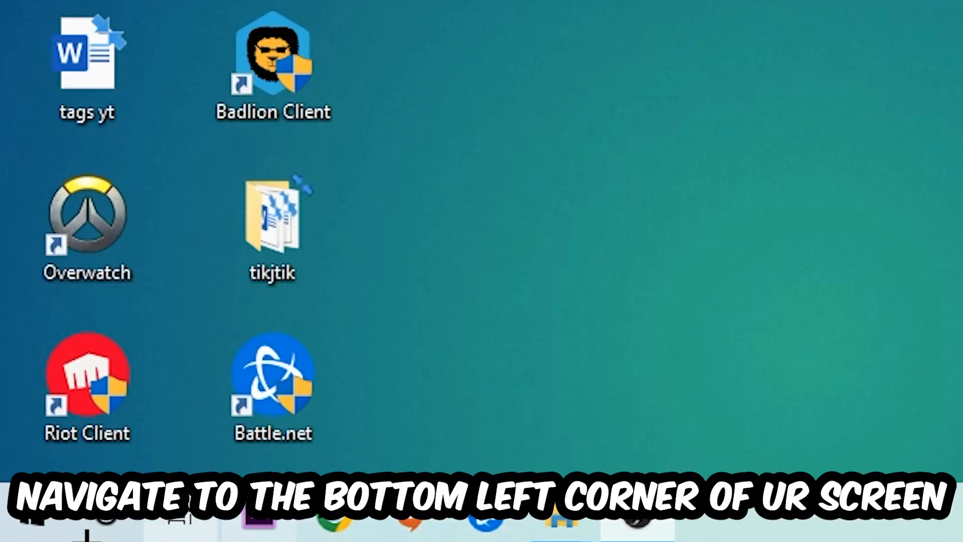
# - Open Settings from the Start menu and choose Update & Security
pyautogui.click(11, 531)
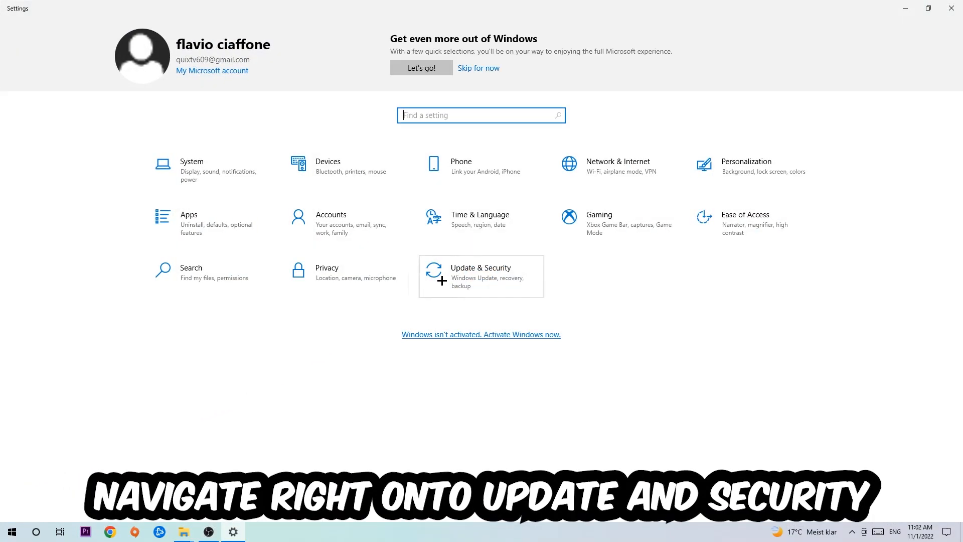
pyautogui.click(481, 276)
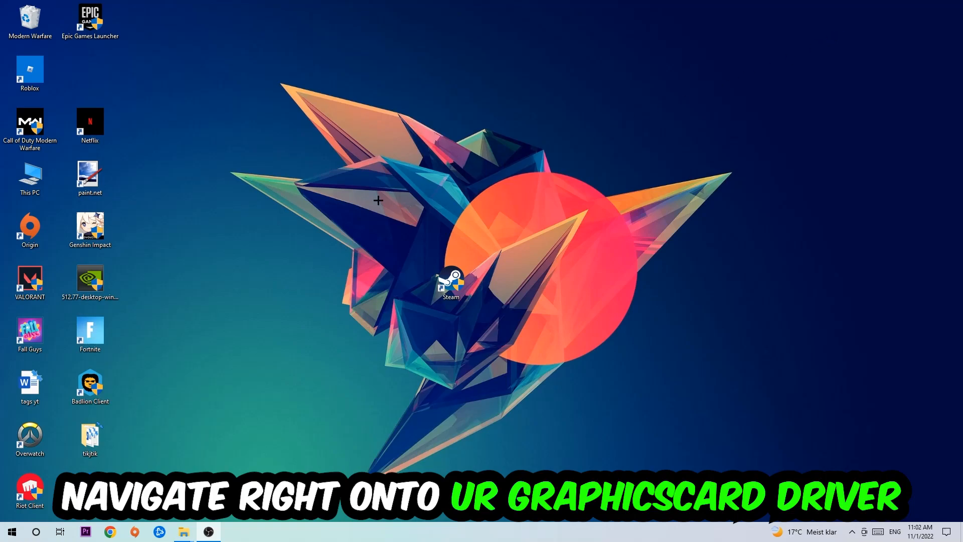
# - Drag the NVIDIA driver installer icon toward the centre of the desktop
pyautogui.moveTo(90, 282); pyautogui.dragTo(396, 184)
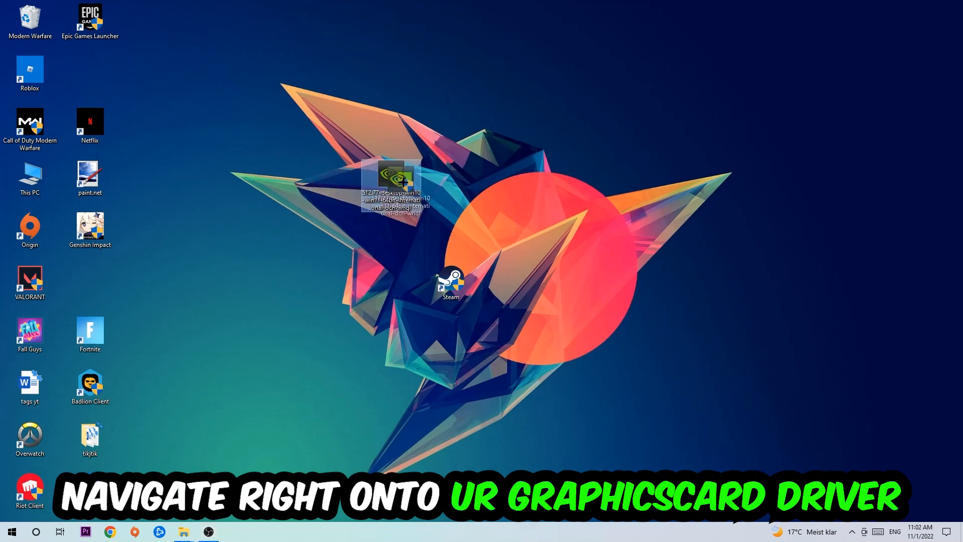